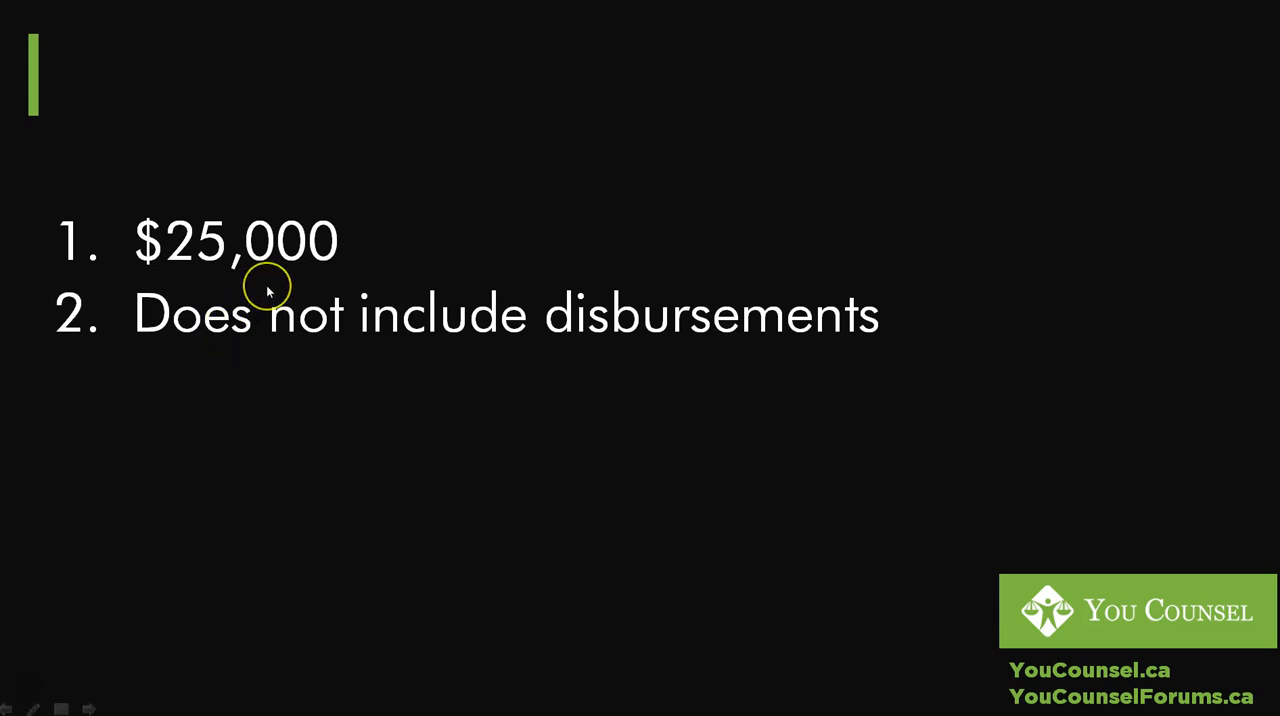
mouse_move(268, 290)
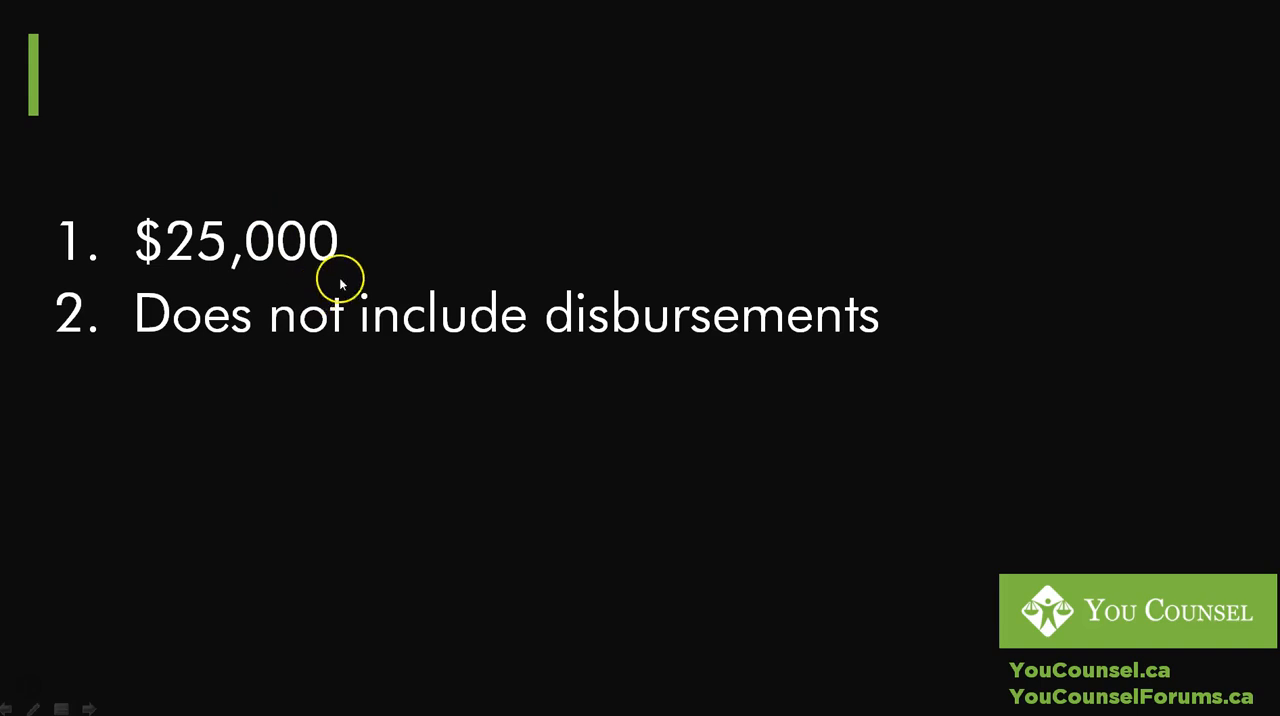
mouse_move(383, 318)
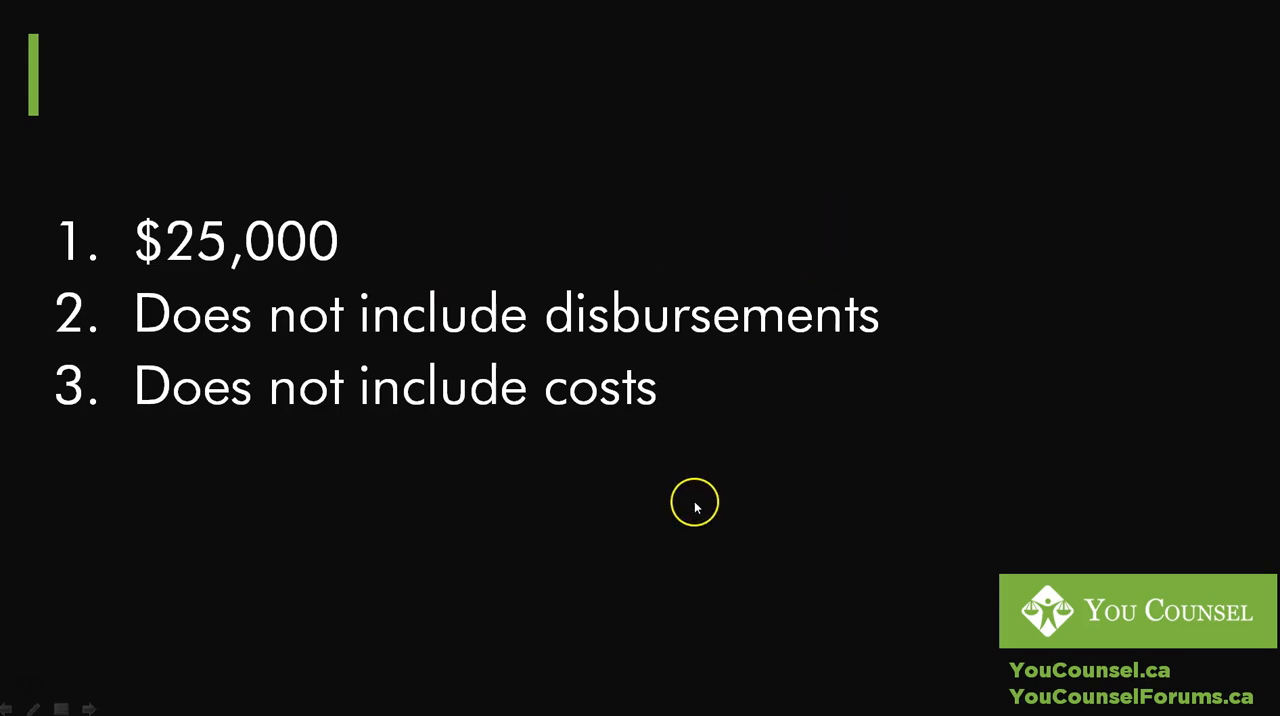
mouse_move(652, 425)
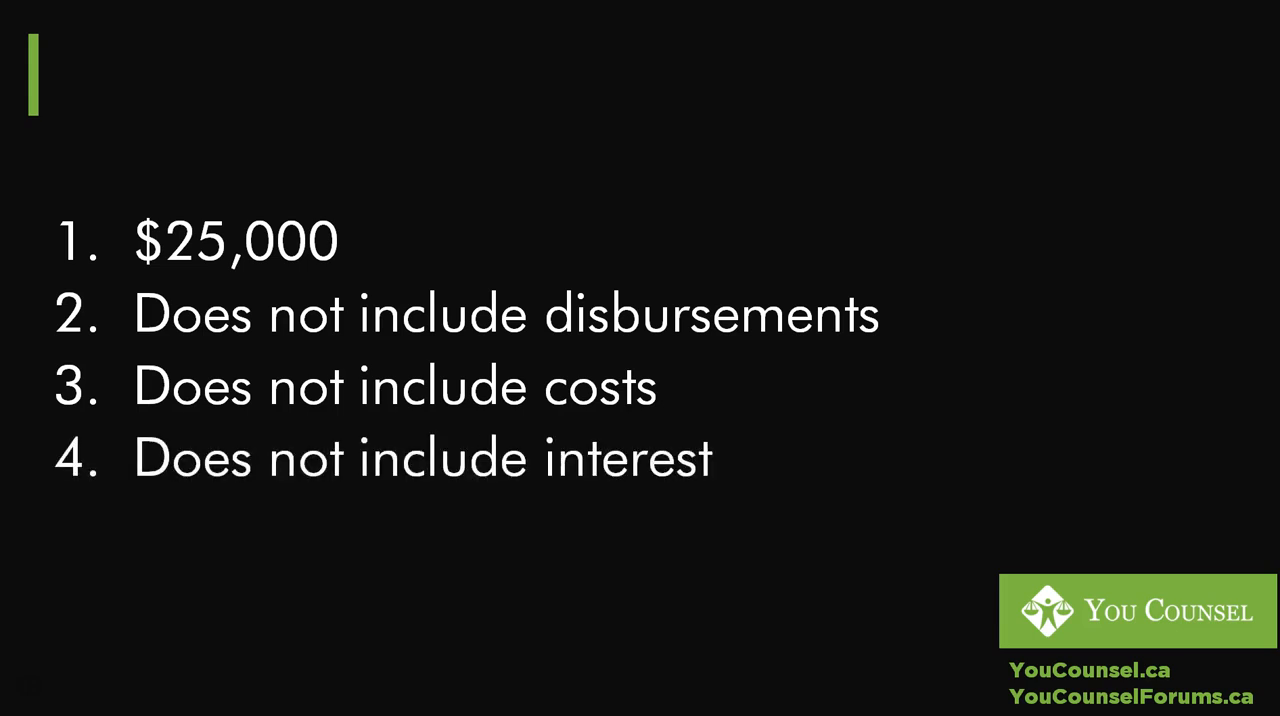
mouse_move(682, 522)
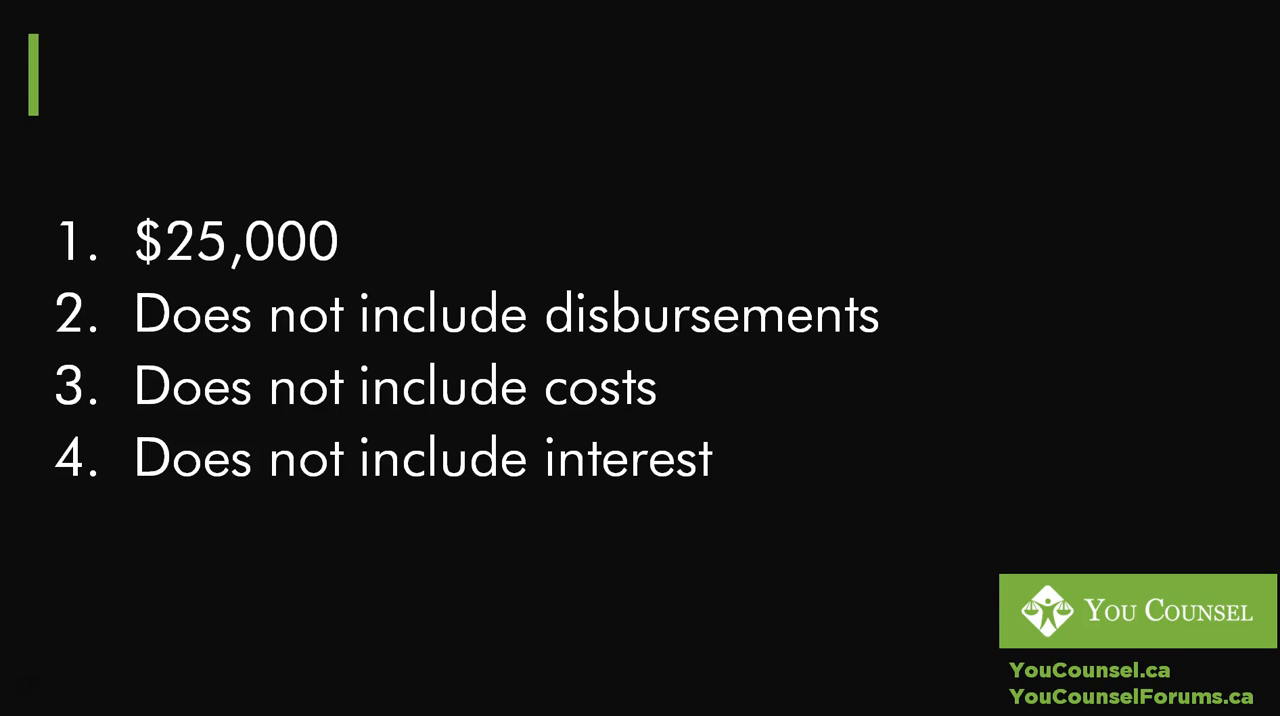
mouse_move(210, 285)
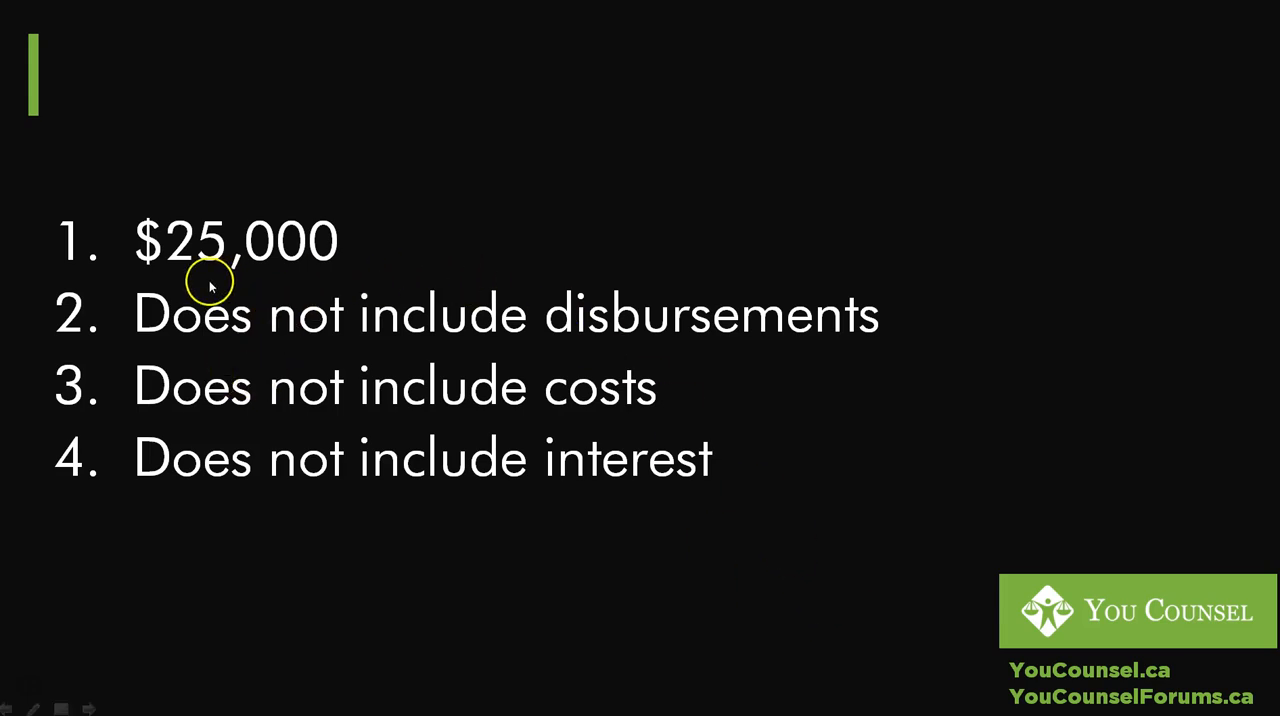
mouse_move(289, 313)
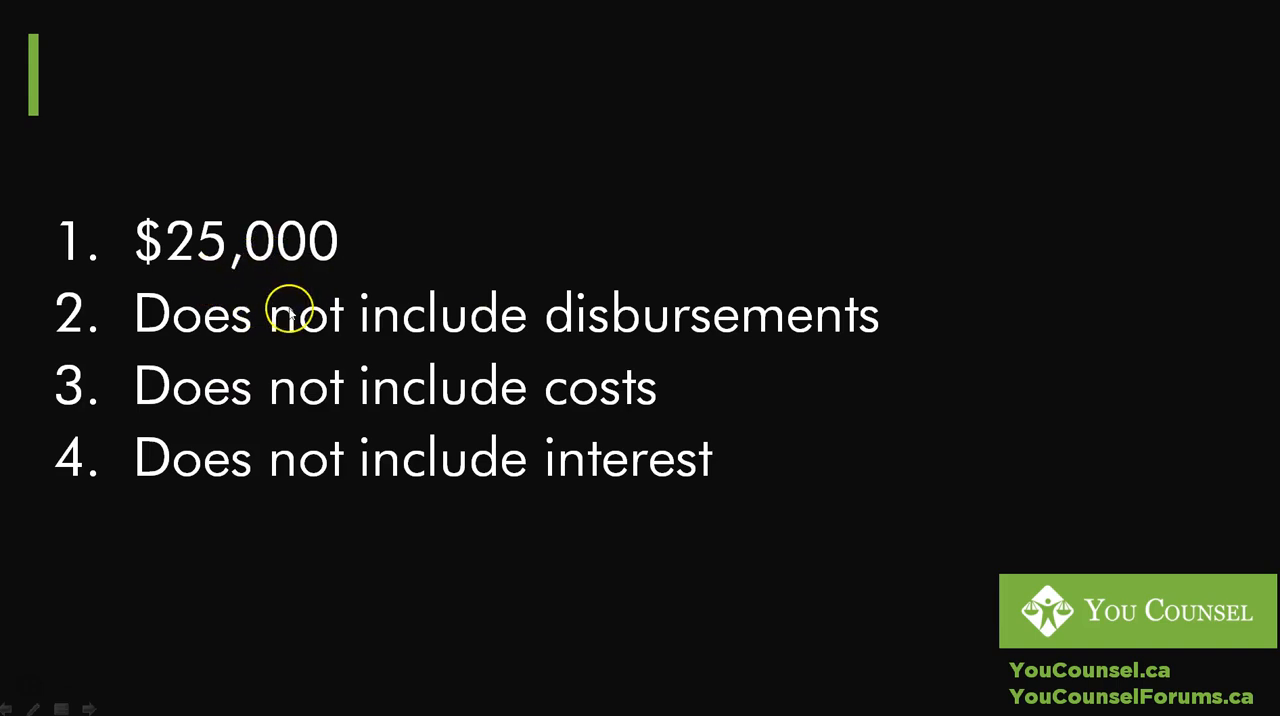
mouse_move(351, 412)
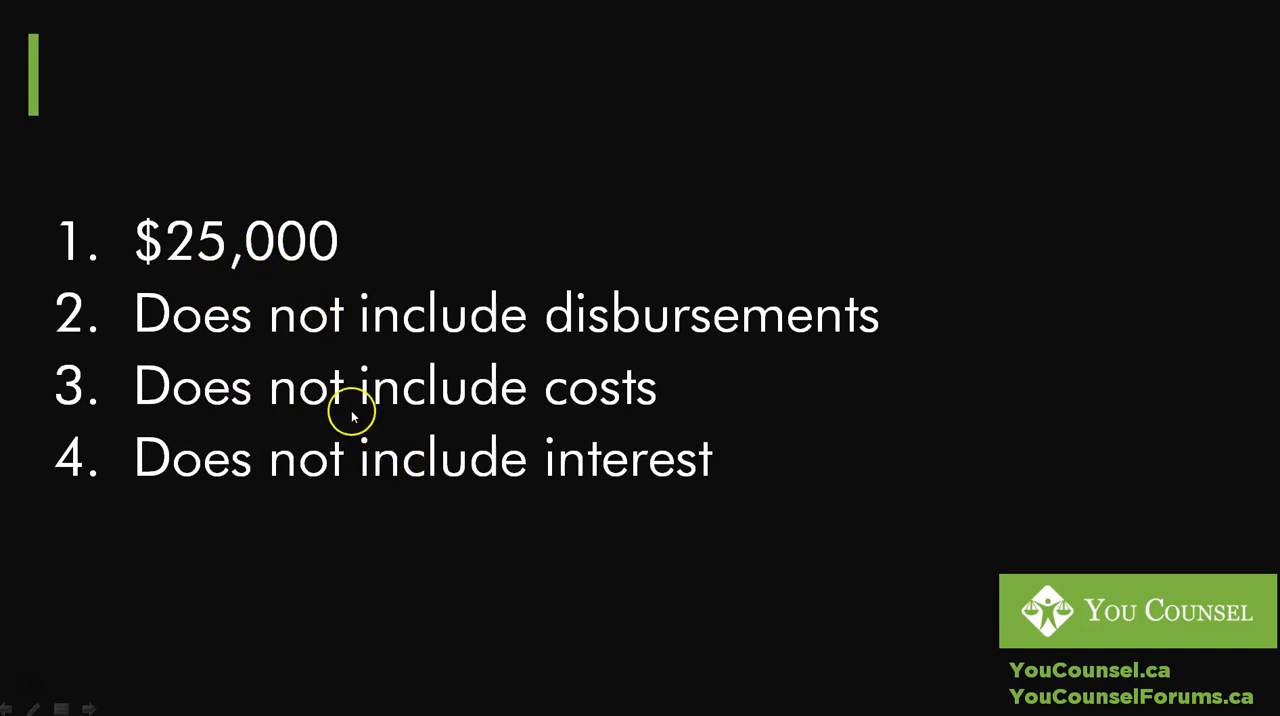
mouse_move(343, 430)
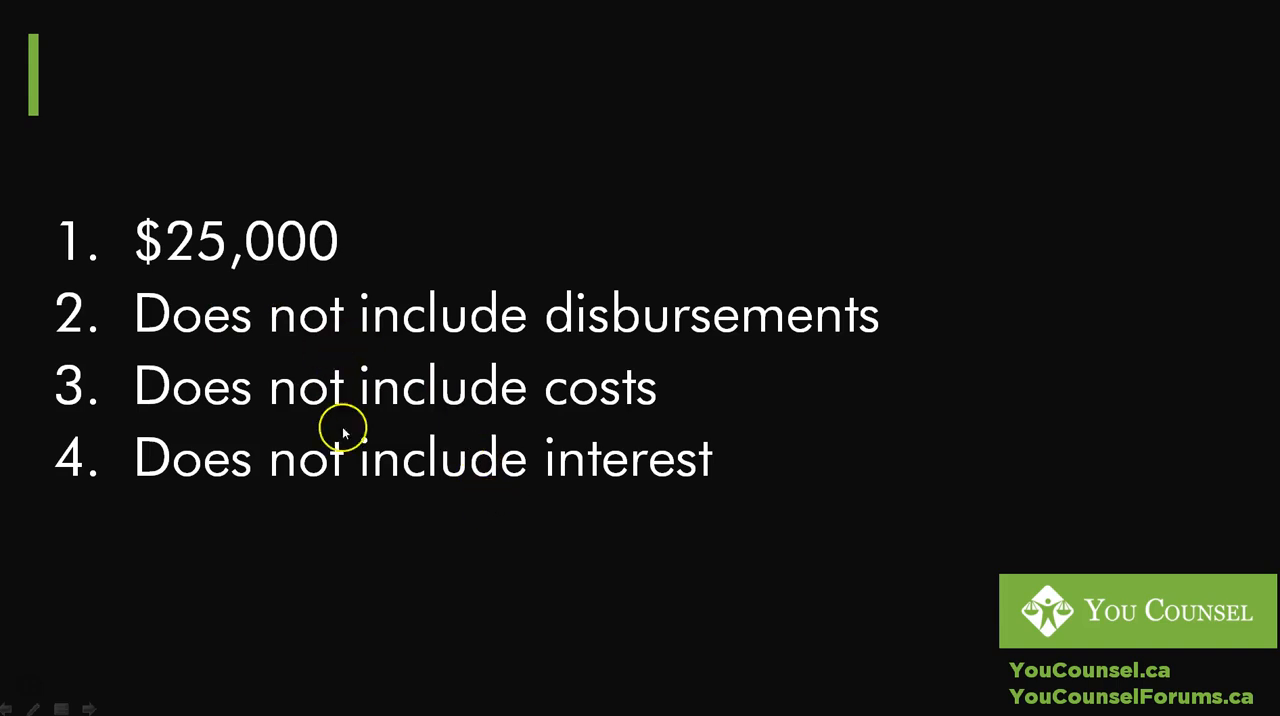
mouse_move(490, 420)
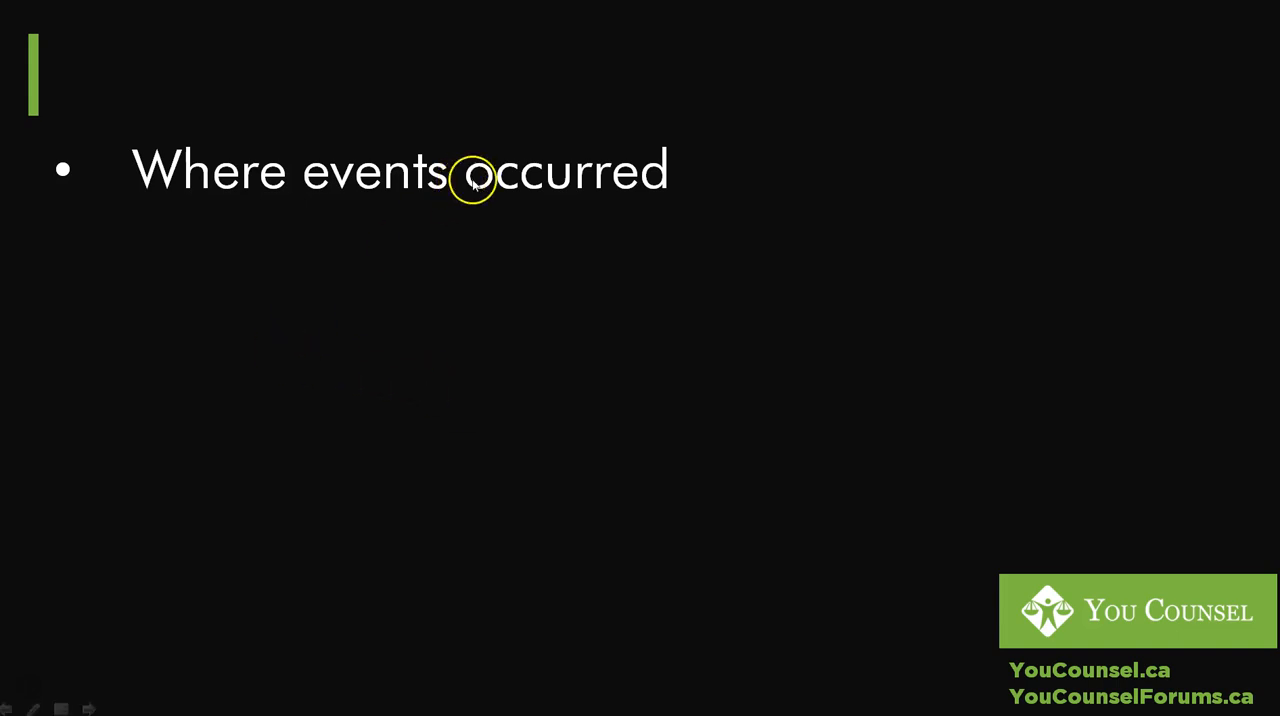
mouse_move(378, 216)
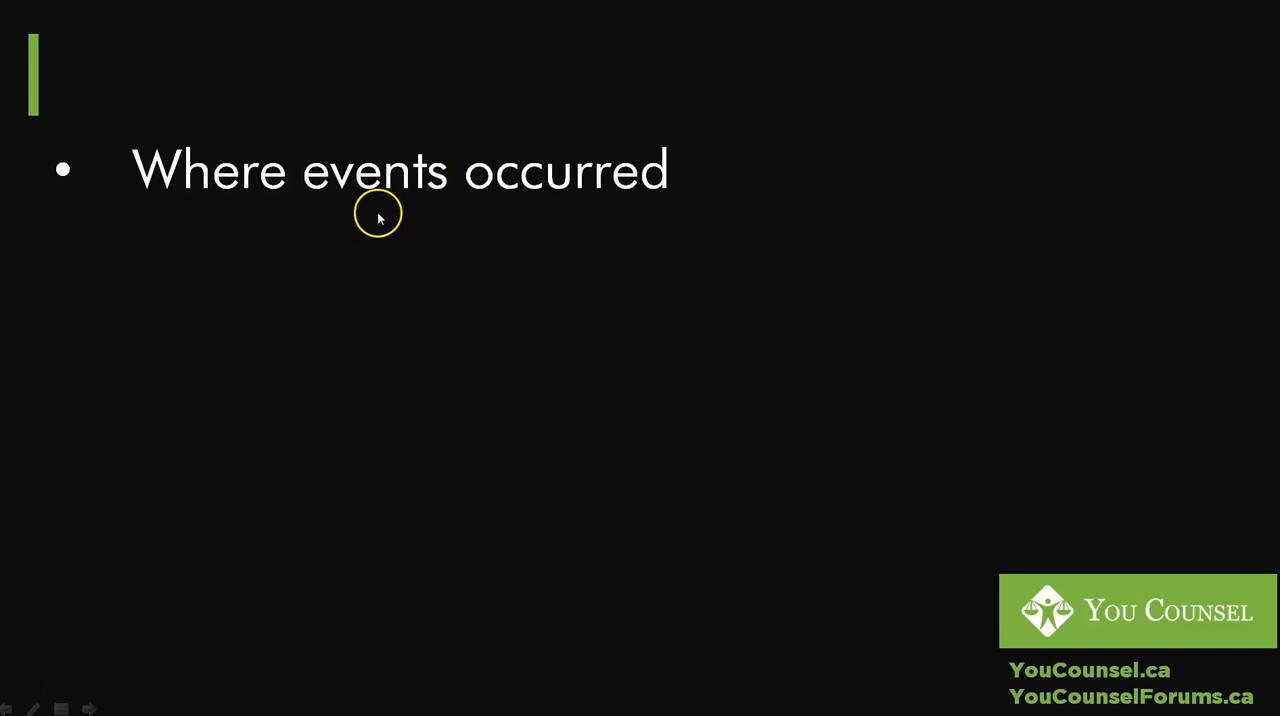
mouse_move(390, 219)
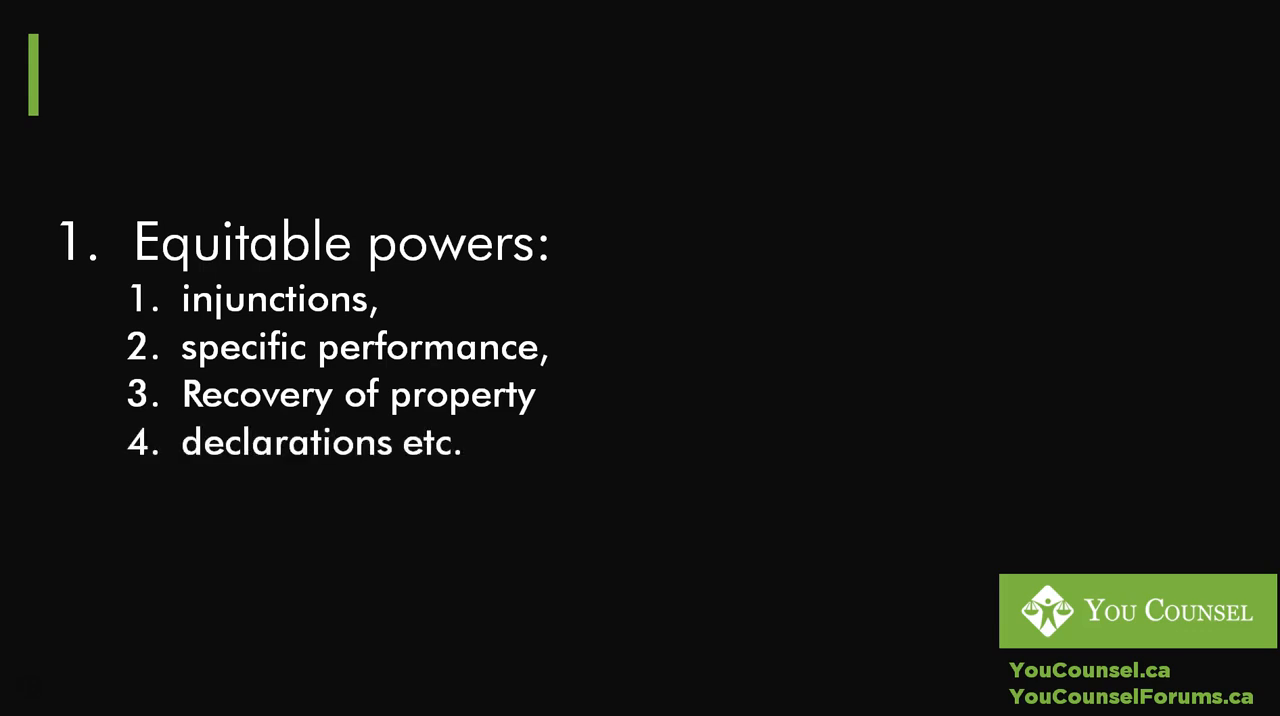
Advance the slideshow from the Equitable powers slide to the Lessons title slide
click(640, 358)
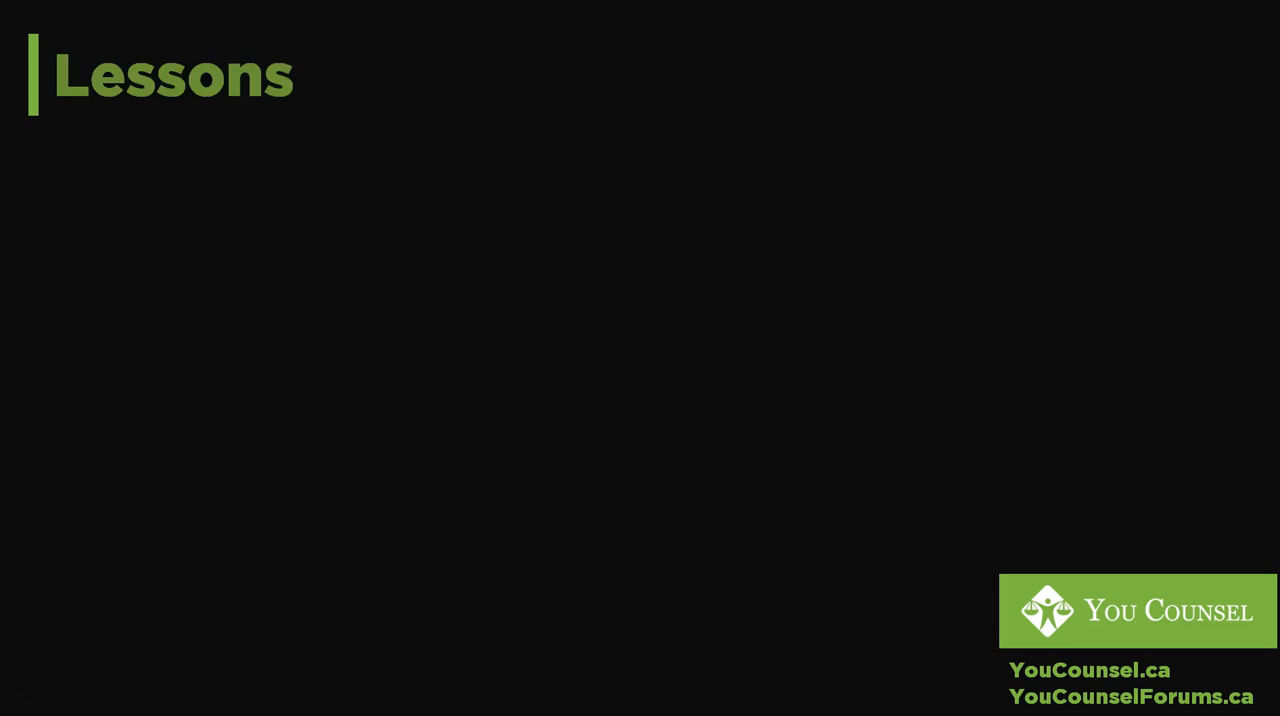